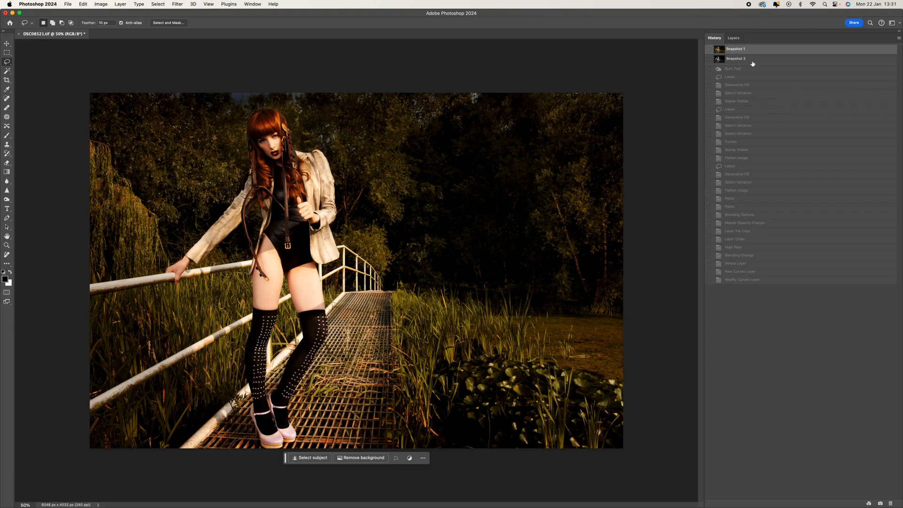
Step: Toggle between the finished black-and-white preview and the original colour photo
{"action": "left_click", "coordinate": [736, 59]}
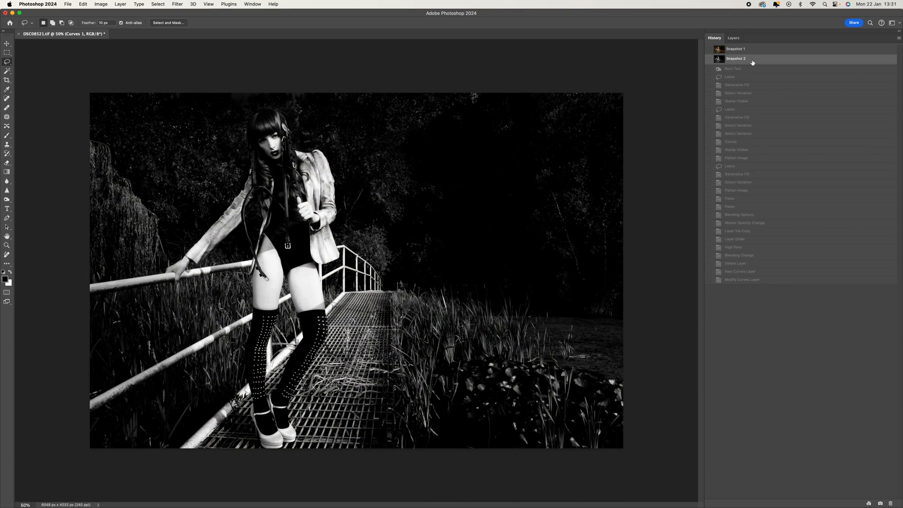
{"action": "left_click", "coordinate": [736, 48]}
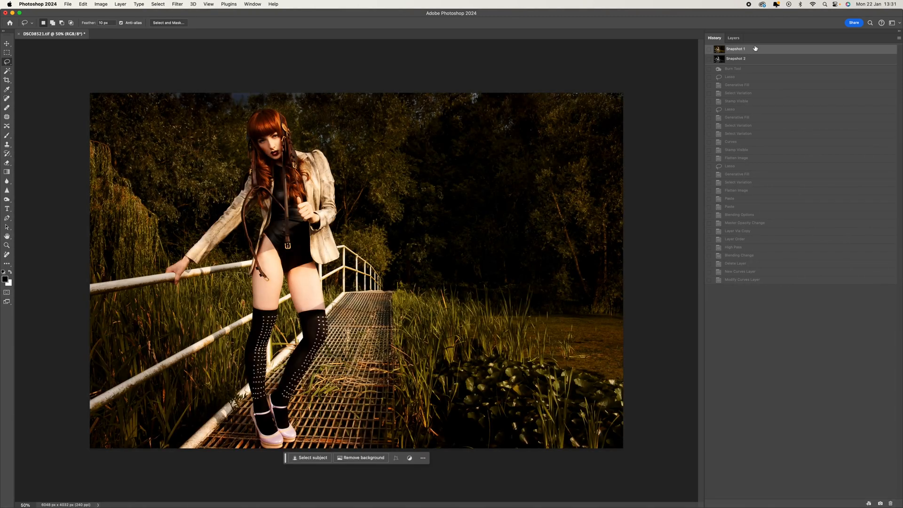
{"action": "left_click", "coordinate": [735, 58]}
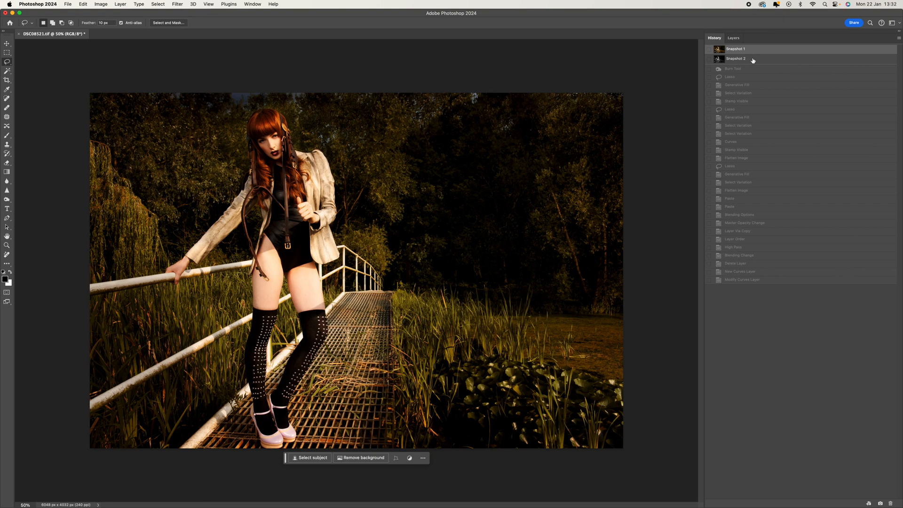
{"action": "left_click", "coordinate": [735, 58]}
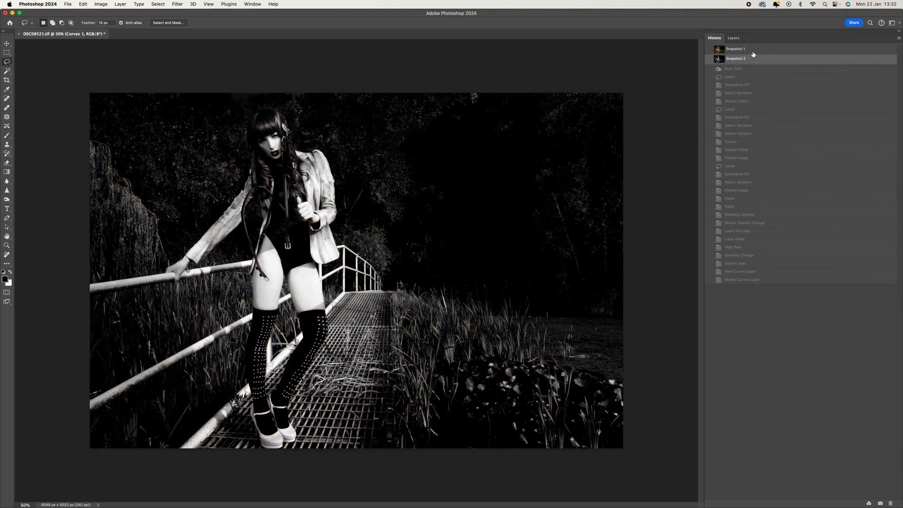
Step: Return to the original photo and open Calculations with Red and Green sources and the Blending choices
{"action": "left_click", "coordinate": [735, 49]}
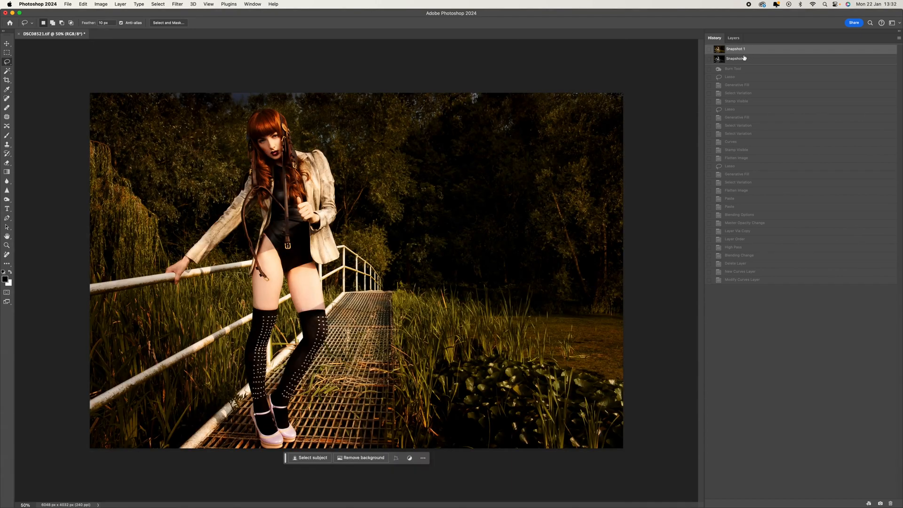
{"action": "left_click", "coordinate": [100, 4]}
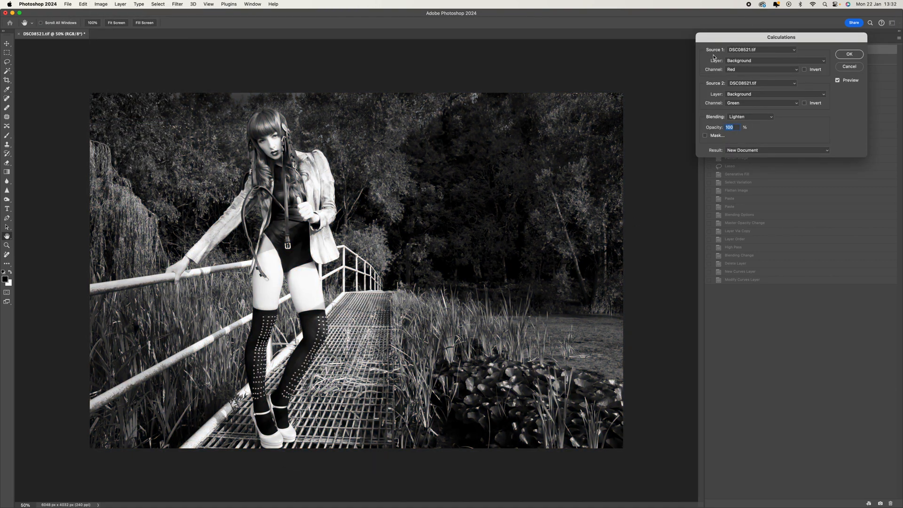
{"action": "mouse_move", "coordinate": [741, 63]}
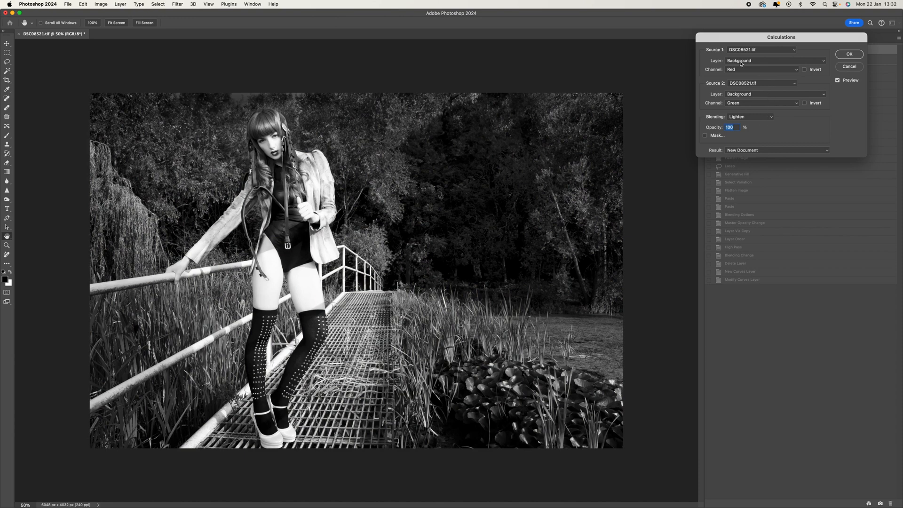
{"action": "mouse_move", "coordinate": [715, 76]}
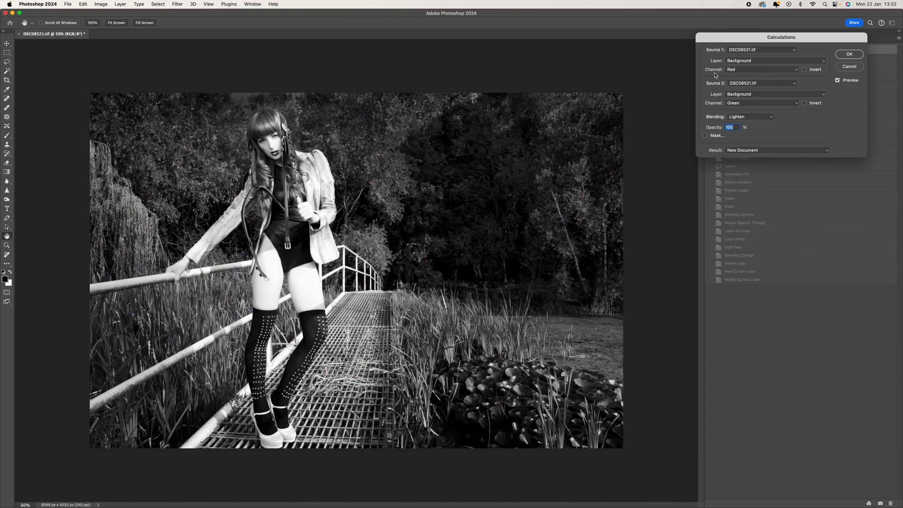
{"action": "mouse_move", "coordinate": [740, 106]}
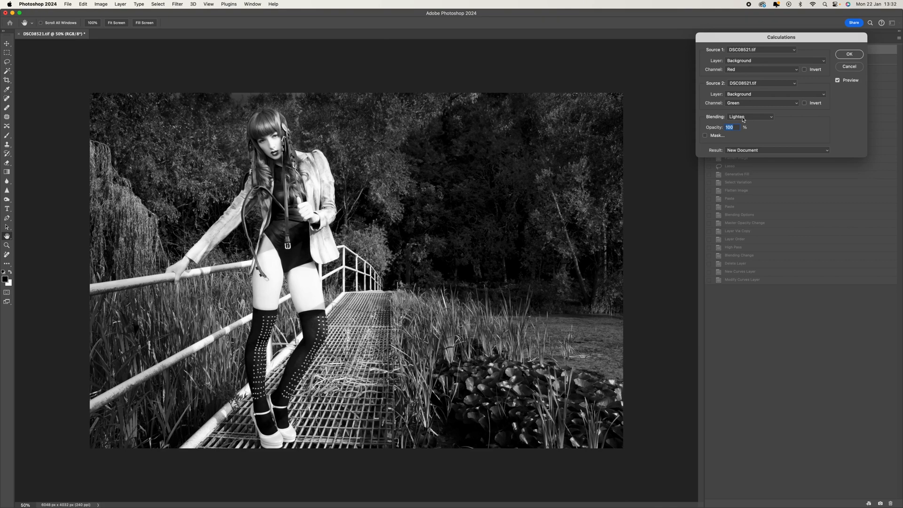
{"action": "left_click", "coordinate": [750, 116]}
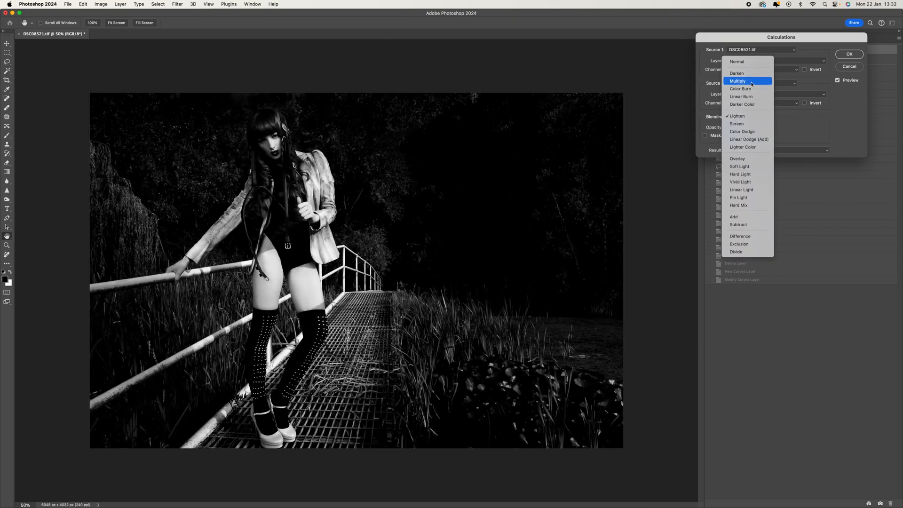
Step: Set Blending to Multiply and preview Red, Green and Blue as the second source
{"action": "left_click", "coordinate": [738, 81]}
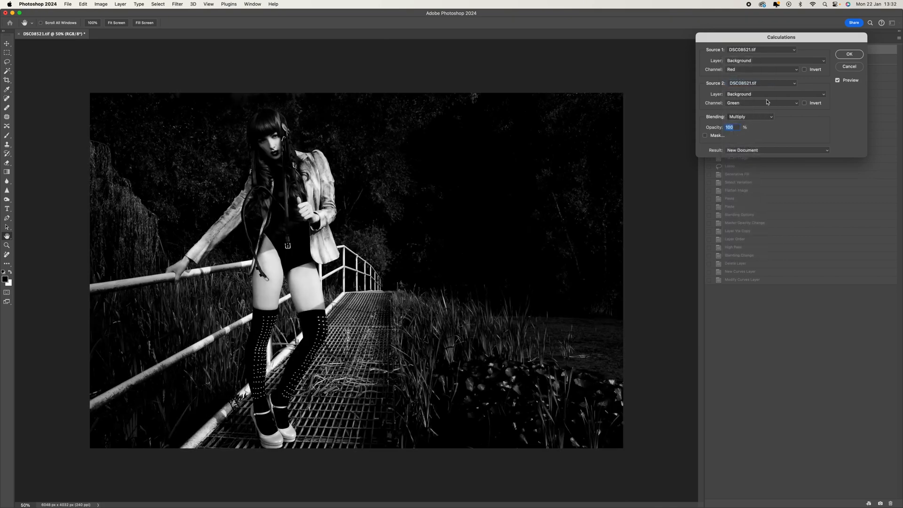
{"action": "left_click", "coordinate": [760, 69]}
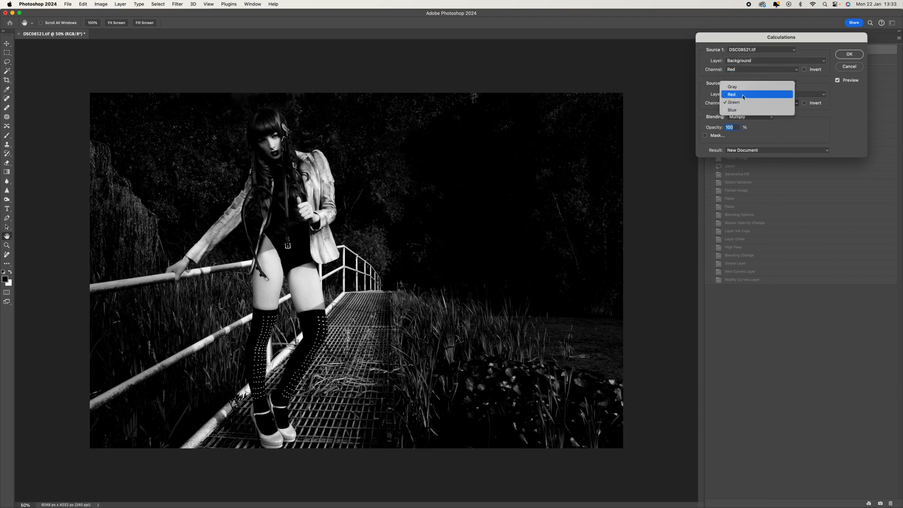
{"action": "left_click", "coordinate": [732, 94]}
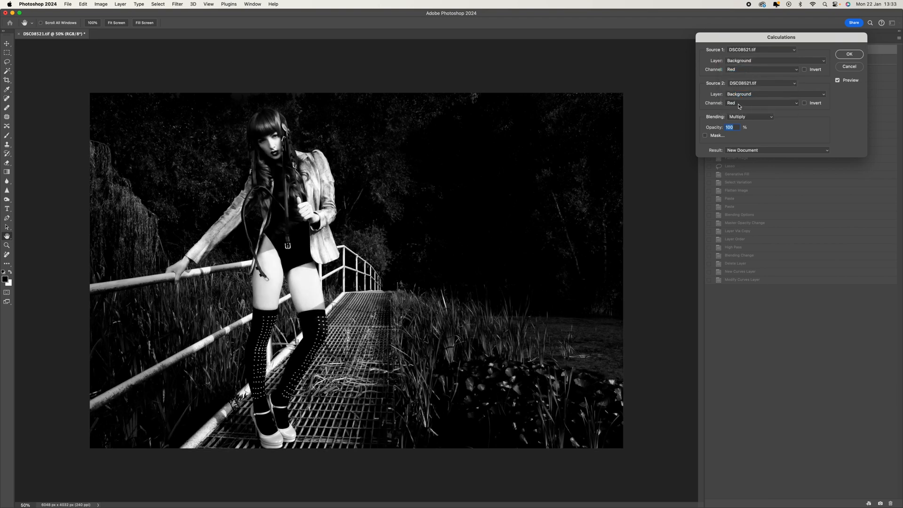
{"action": "left_click", "coordinate": [760, 102]}
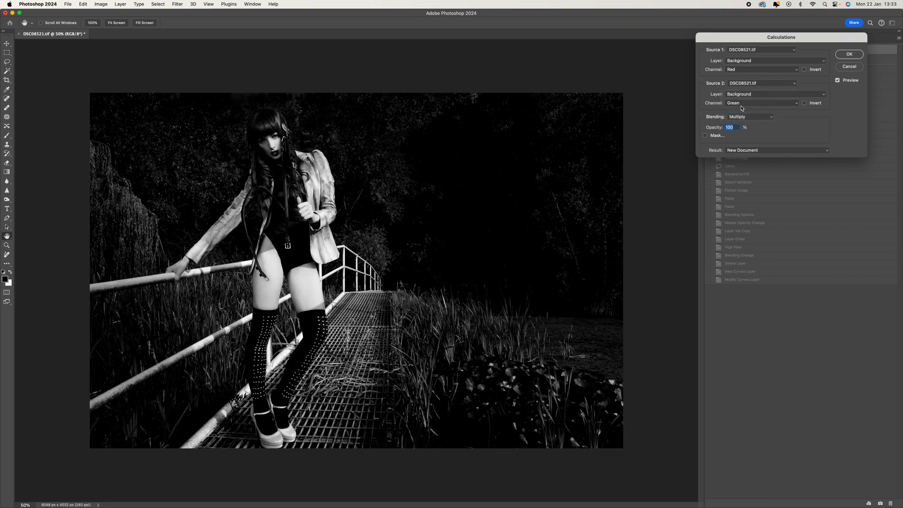
{"action": "left_click", "coordinate": [761, 103]}
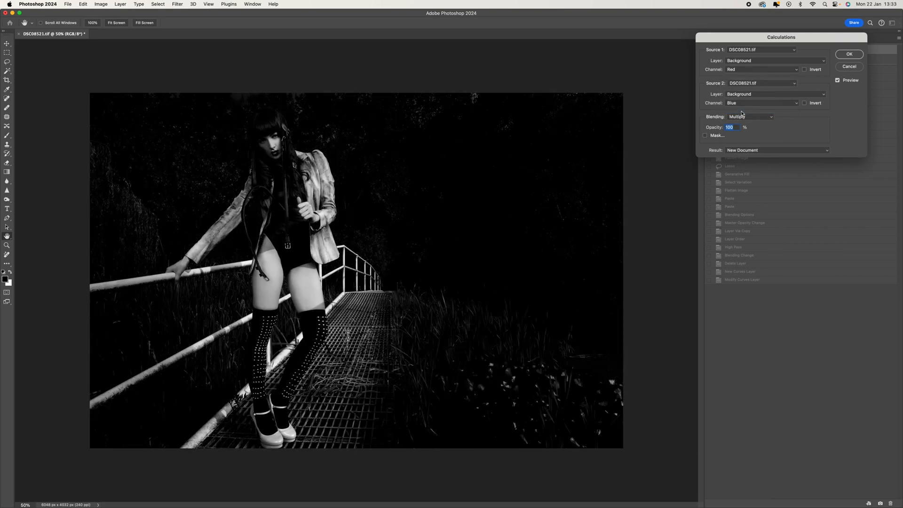
Step: Preview Green and Blue as the first source, then settle on Red with Green
{"action": "left_click", "coordinate": [760, 69]}
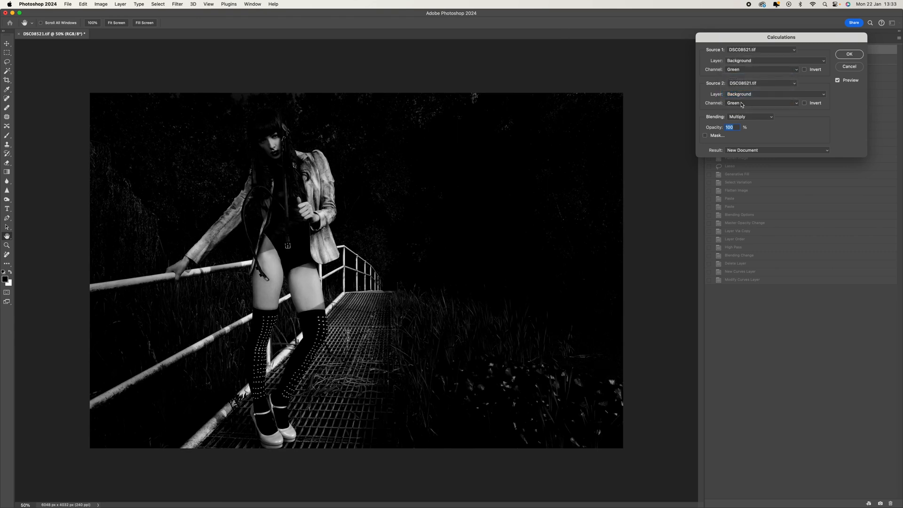
{"action": "left_click", "coordinate": [762, 102]}
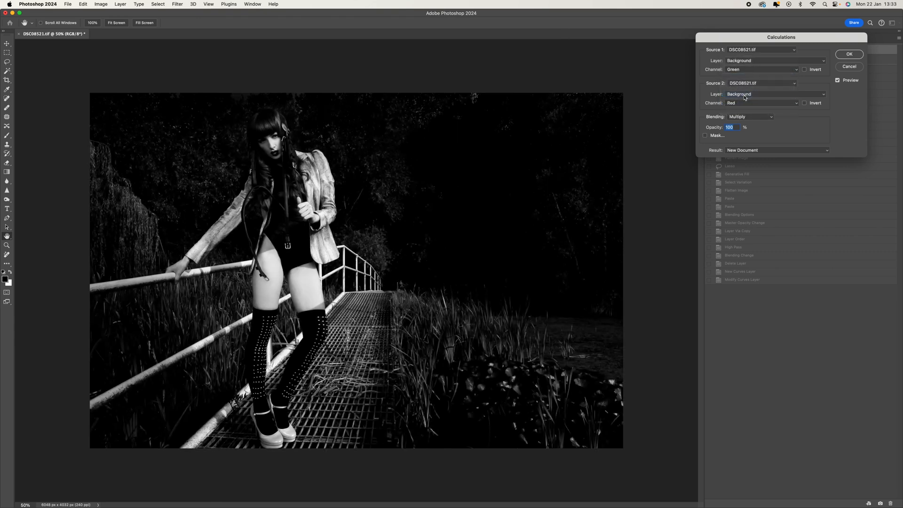
{"action": "left_click", "coordinate": [760, 69]}
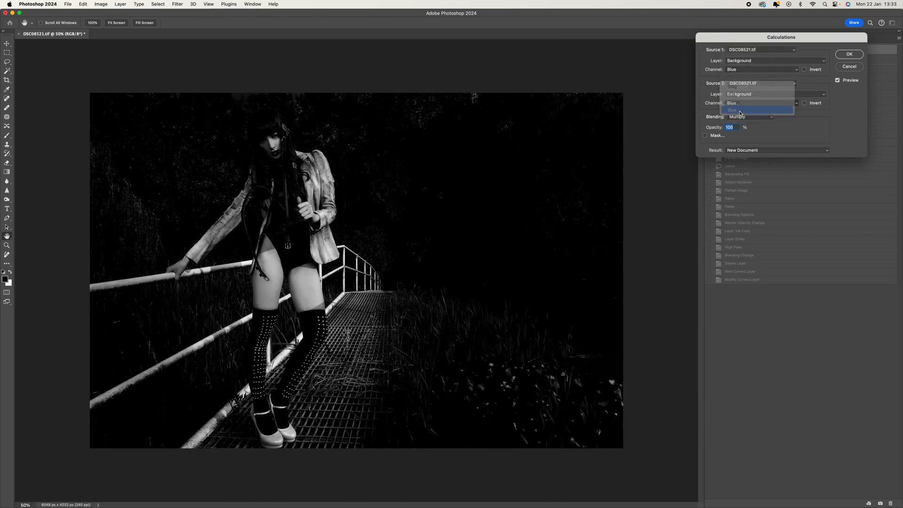
{"action": "left_click", "coordinate": [732, 110]}
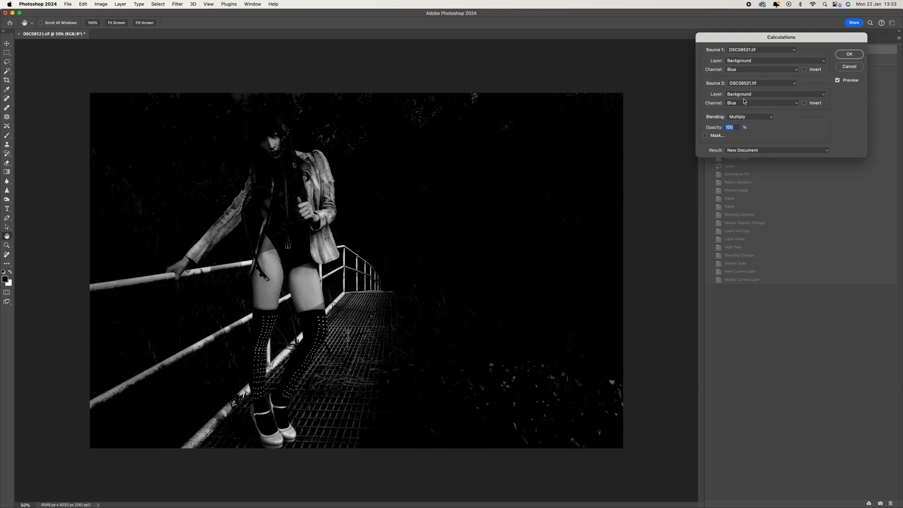
{"action": "left_click", "coordinate": [761, 69]}
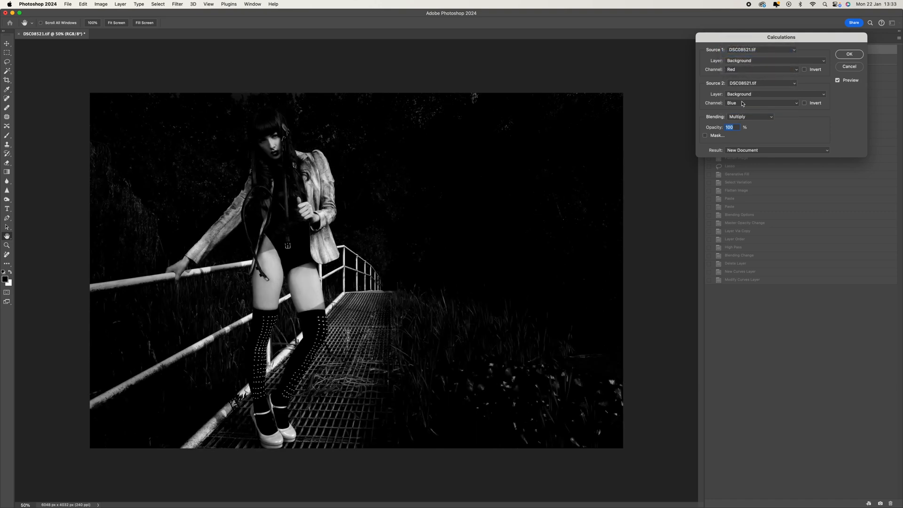
{"action": "left_click", "coordinate": [760, 103]}
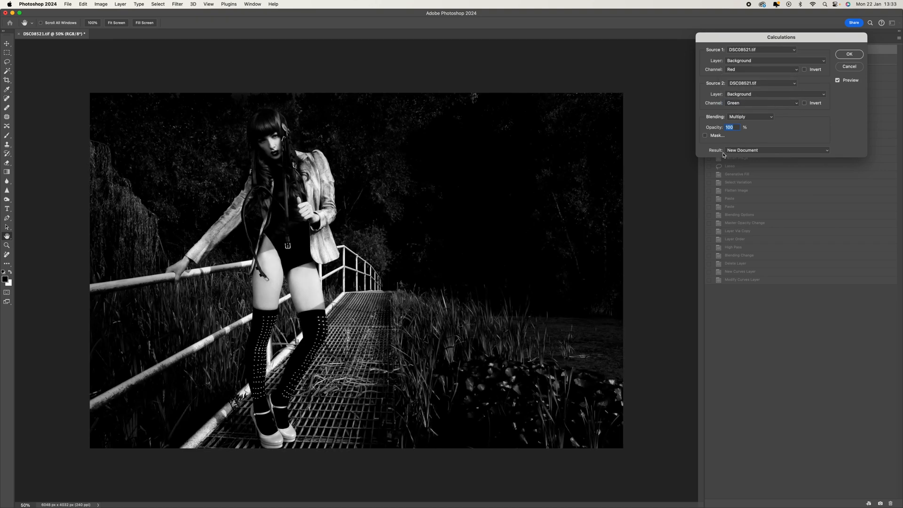
Step: Output the Red-Green Multiply blend as a new document and return to DSC08521
{"action": "left_click", "coordinate": [777, 149]}
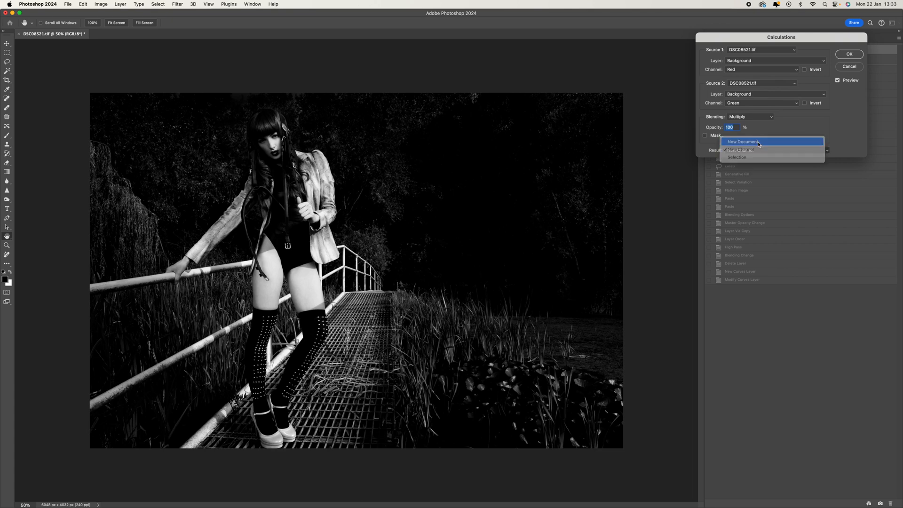
{"action": "left_click", "coordinate": [849, 54]}
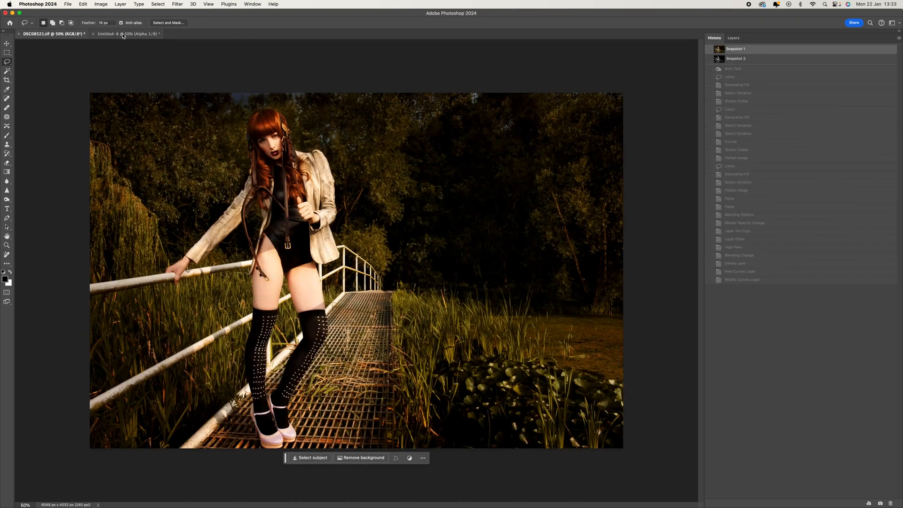
{"action": "left_click", "coordinate": [51, 33]}
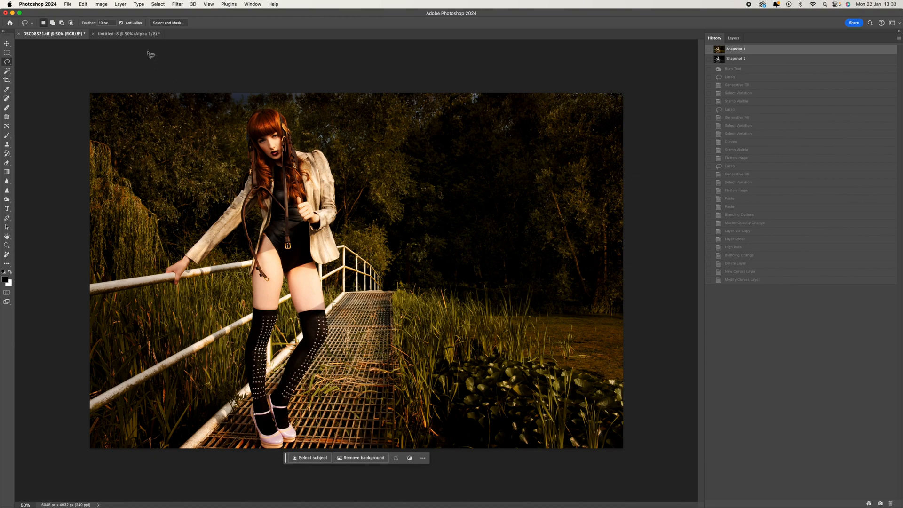
Step: Create a second new document from a Red-Green Lighten blend, then view the dark version
{"action": "left_click", "coordinate": [100, 4]}
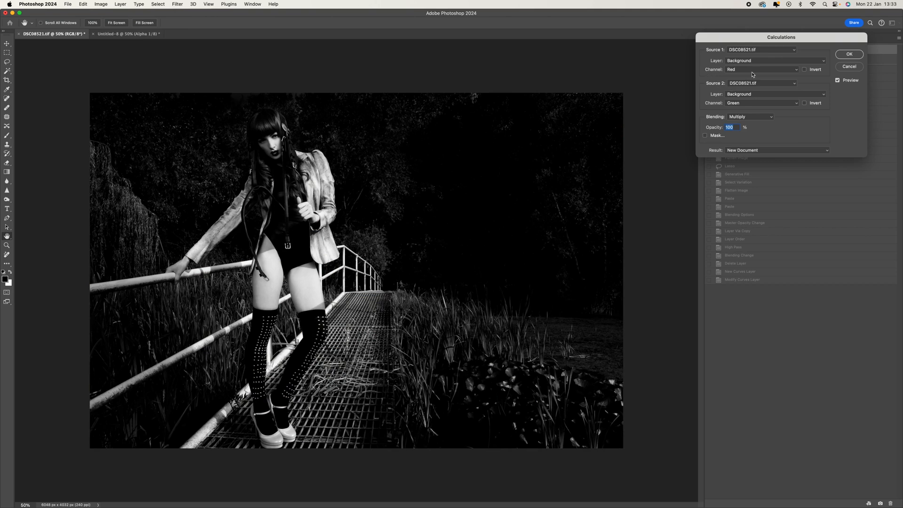
{"action": "mouse_move", "coordinate": [777, 84]}
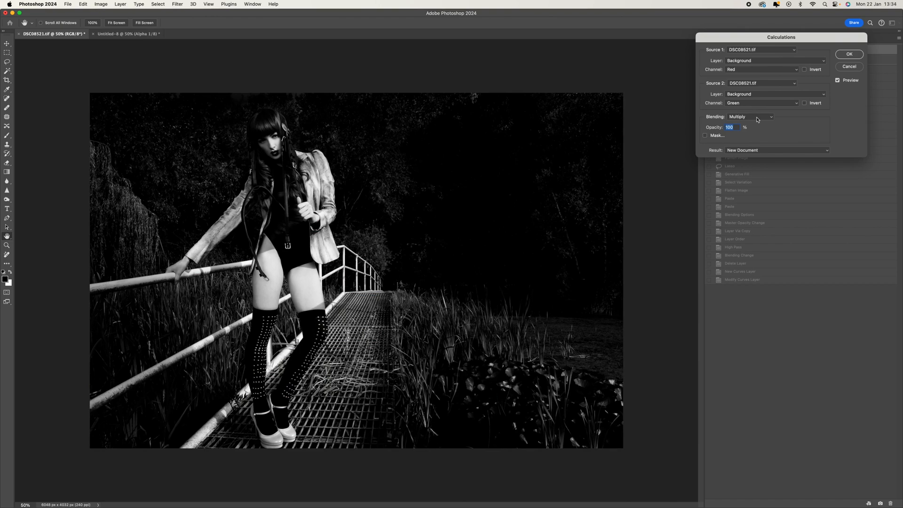
{"action": "left_click", "coordinate": [751, 116]}
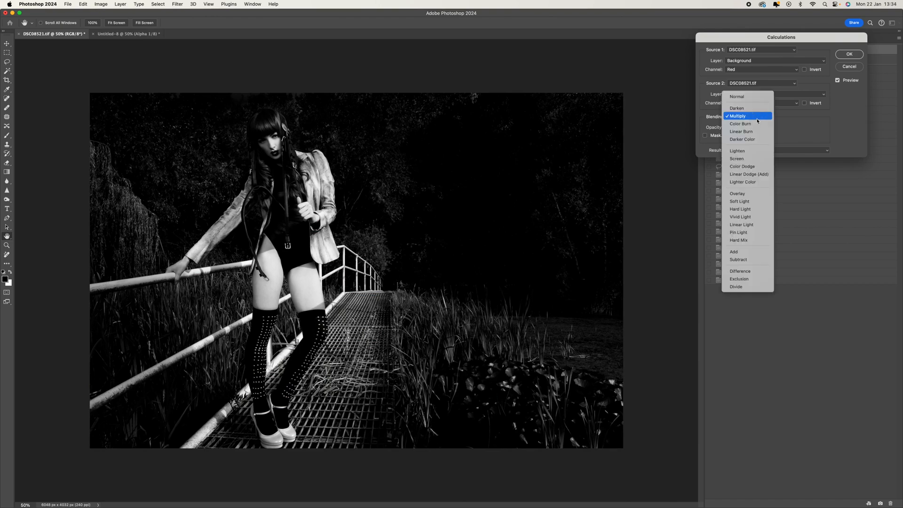
{"action": "mouse_move", "coordinate": [737, 151]}
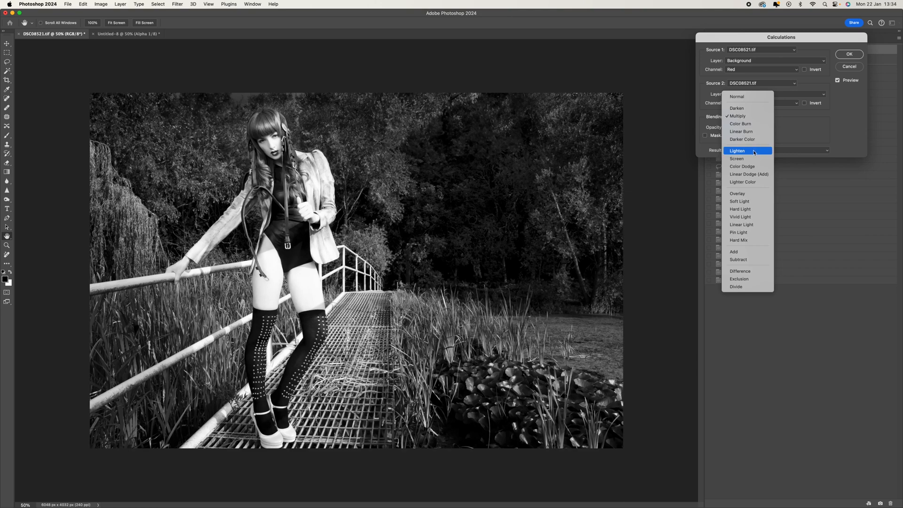
{"action": "left_click", "coordinate": [738, 150]}
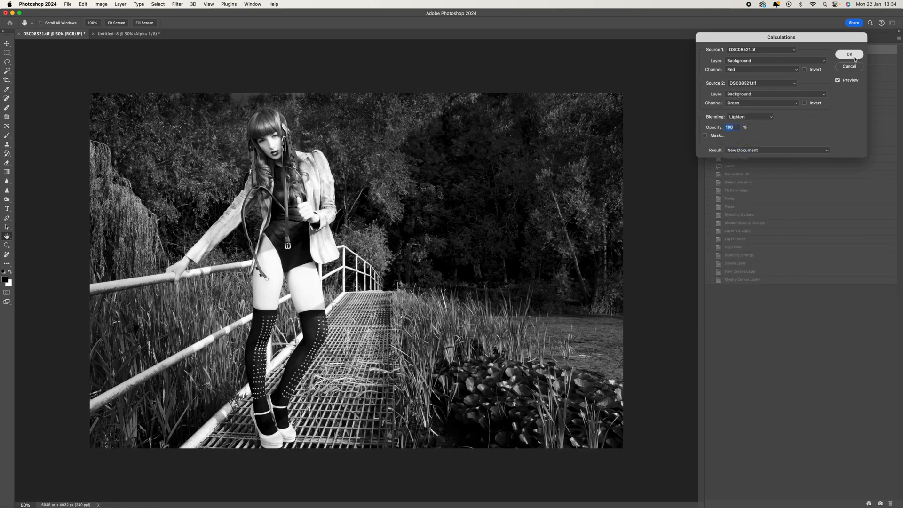
{"action": "left_click", "coordinate": [849, 54]}
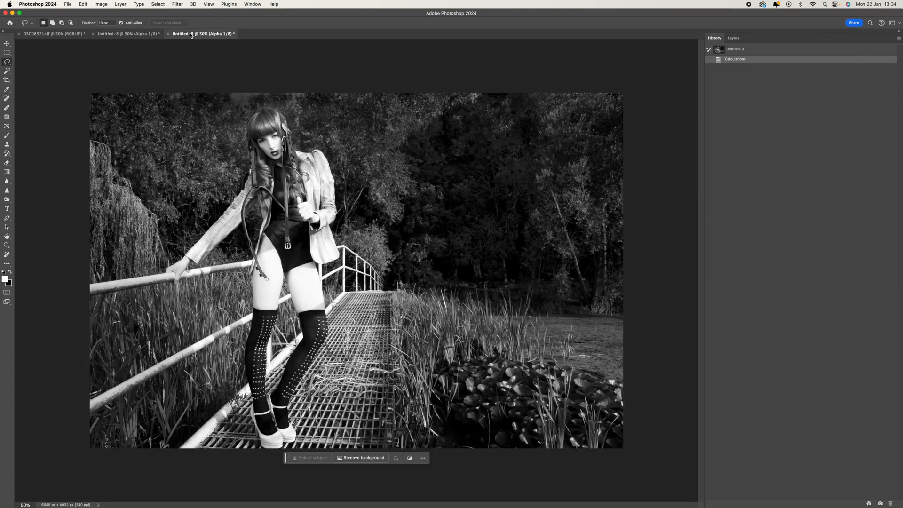
{"action": "left_click", "coordinate": [126, 34]}
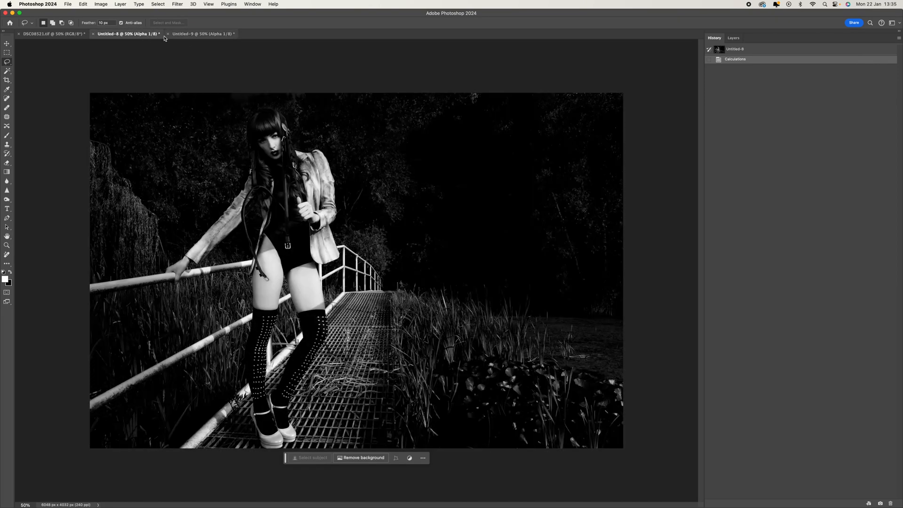
{"action": "mouse_move", "coordinate": [203, 34]}
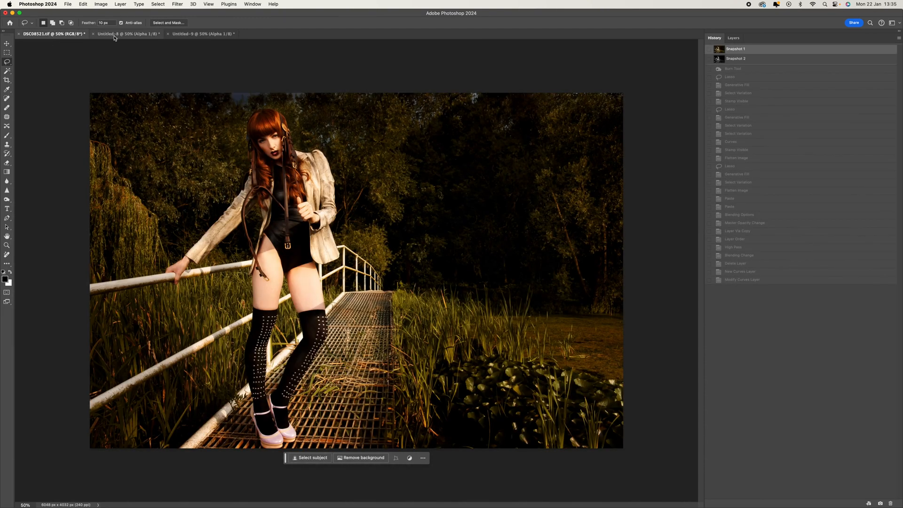
Step: Copy the entire dark Untitled-8 image and paste it as a layer on DSC08521
{"action": "left_click", "coordinate": [126, 33]}
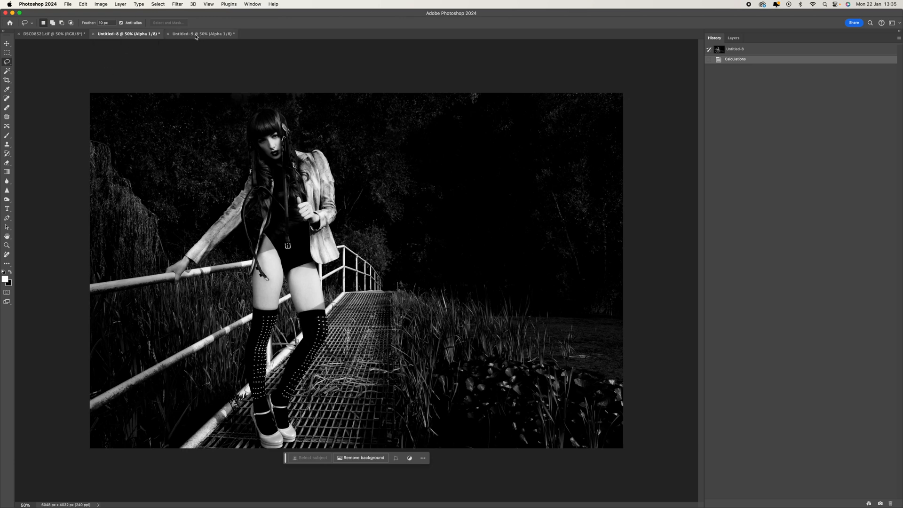
{"action": "mouse_move", "coordinate": [195, 33]}
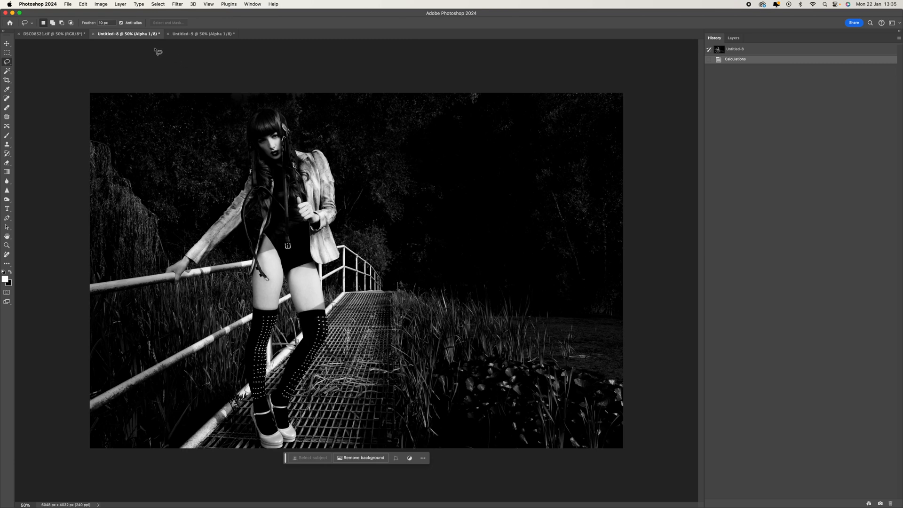
{"action": "mouse_move", "coordinate": [118, 25]}
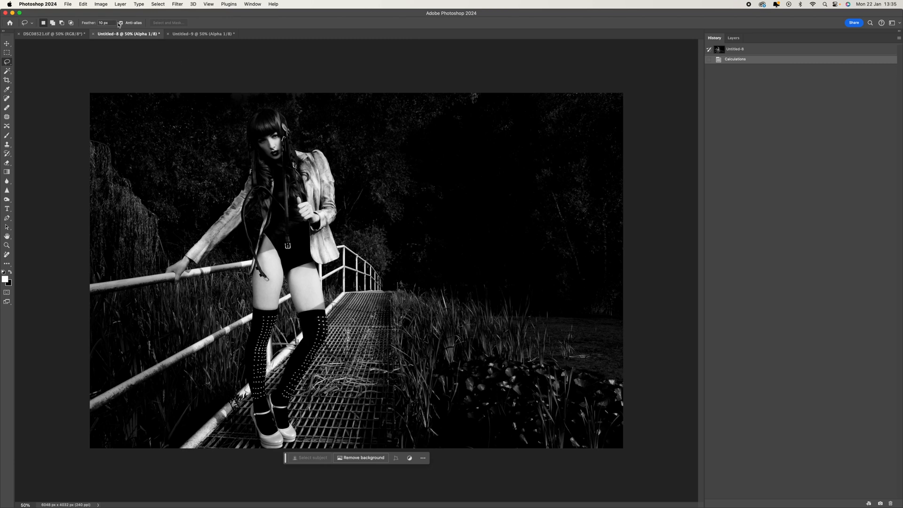
{"action": "left_click", "coordinate": [157, 4]}
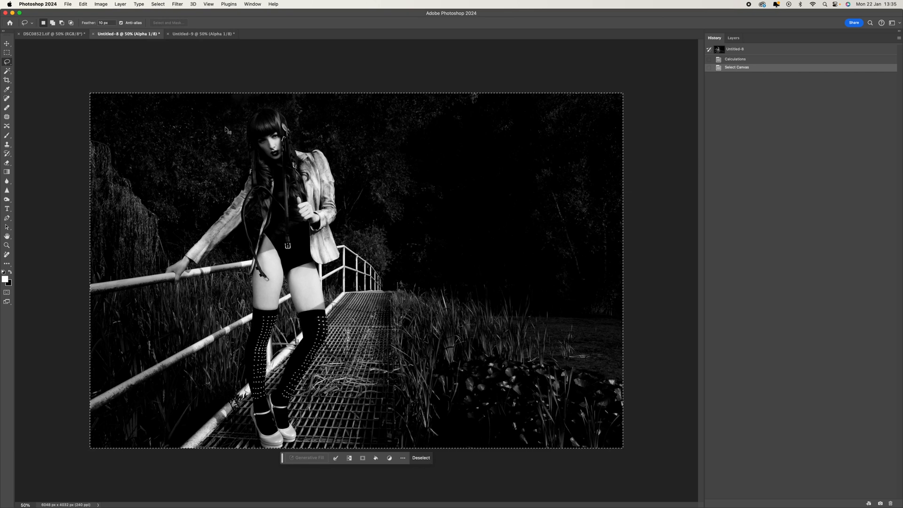
{"action": "left_click", "coordinate": [83, 4]}
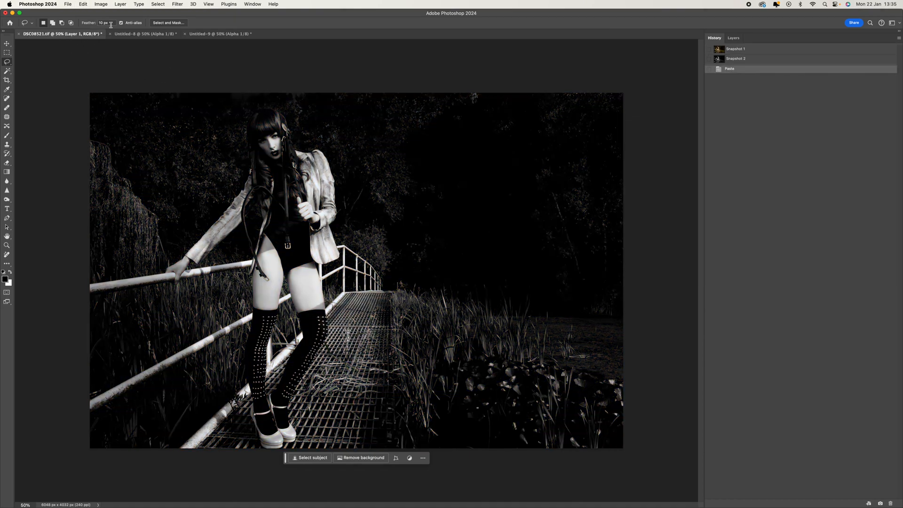
{"action": "left_click", "coordinate": [83, 4]}
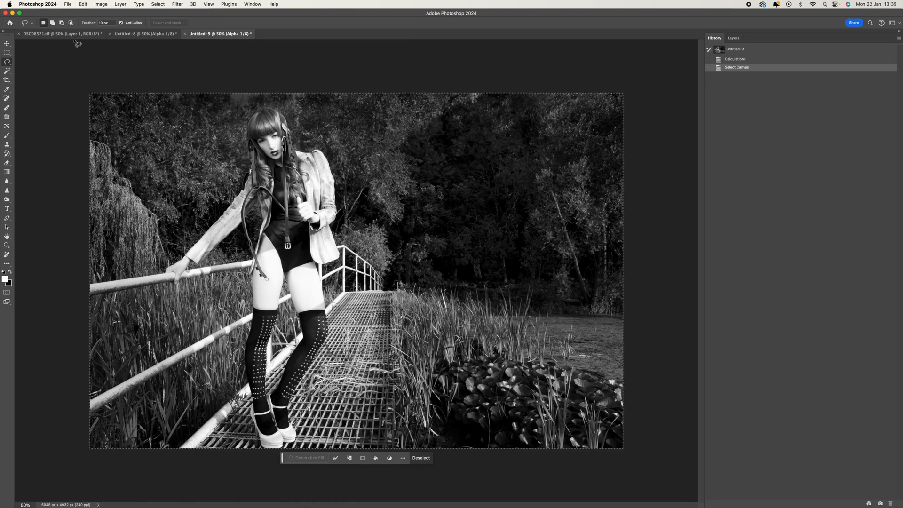
Step: Paste the light Untitled-9 version into DSC08521 as Layer 2 and show Layers
{"action": "left_click", "coordinate": [57, 33]}
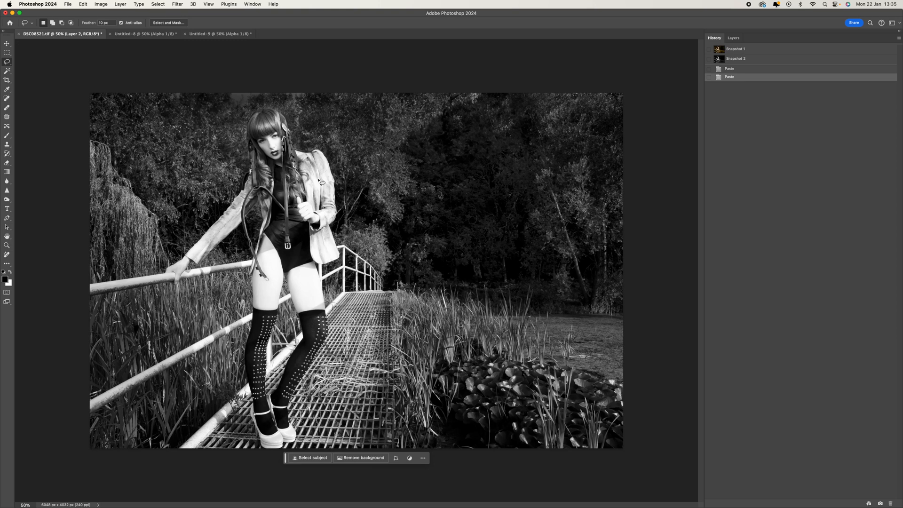
{"action": "left_click", "coordinate": [734, 38]}
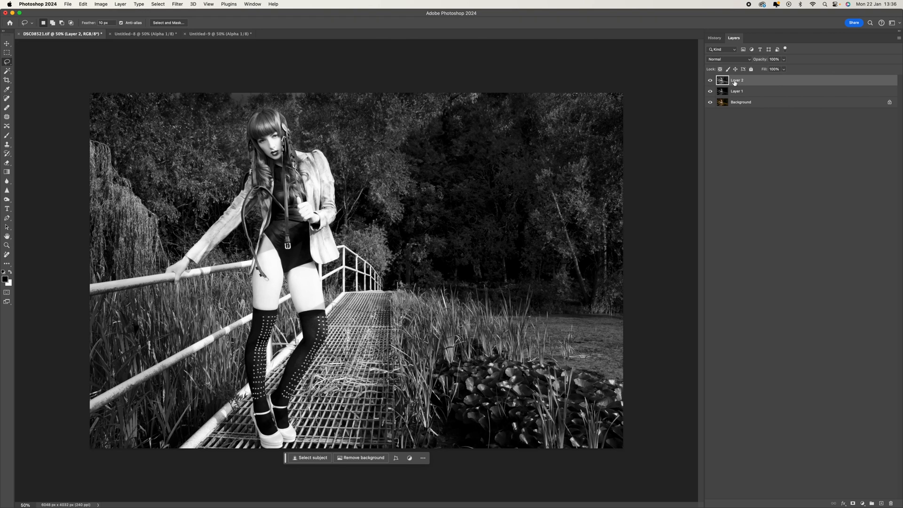
{"action": "mouse_move", "coordinate": [777, 83]}
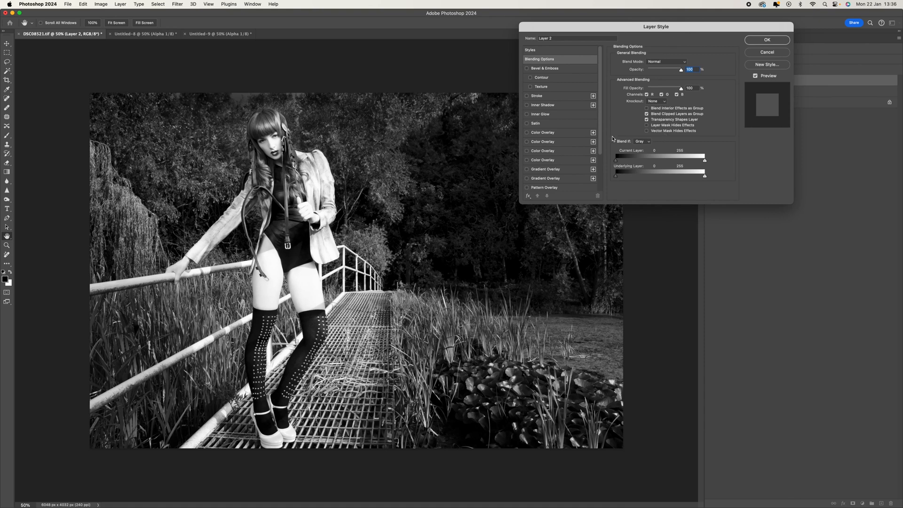
Step: Keep Layer 2's Blend If on Gray, drag the Underlying Layer slider, and confirm
{"action": "left_click", "coordinate": [641, 141]}
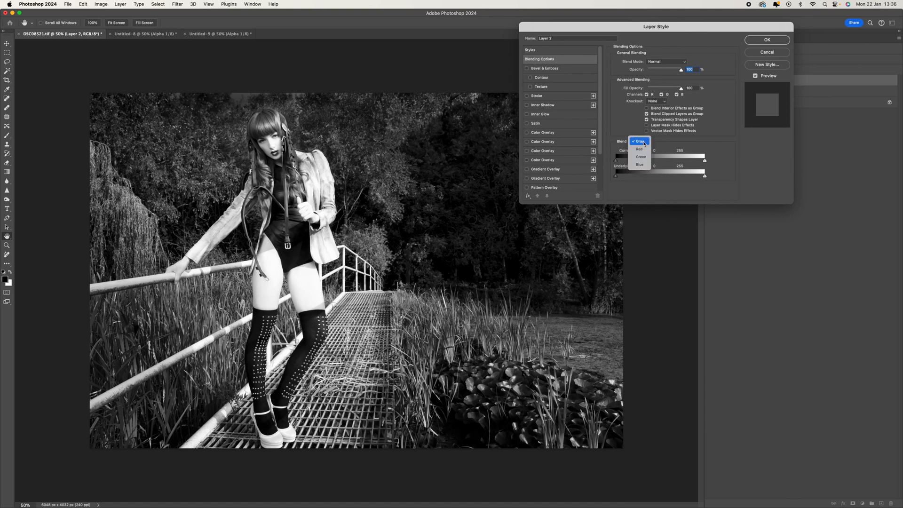
{"action": "left_click", "coordinate": [638, 141]}
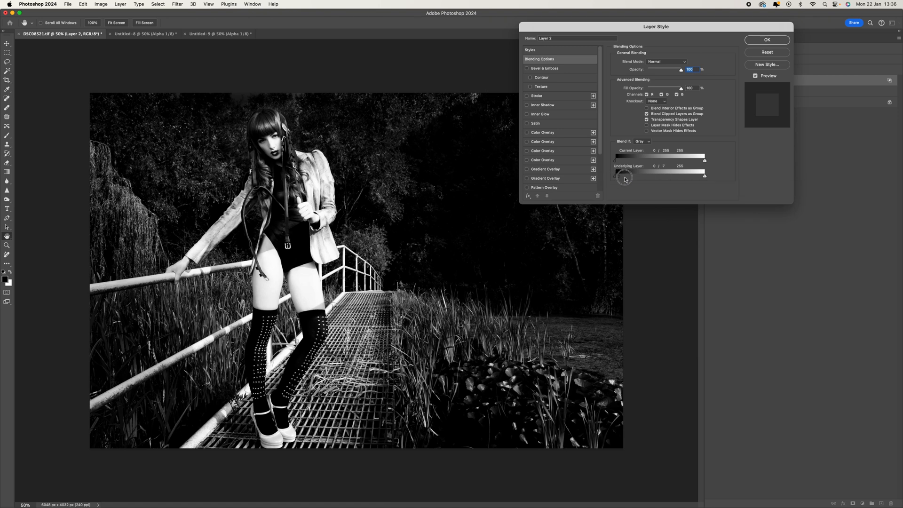
{"action": "left_click_drag", "start_coordinate": [625, 175], "coordinate": [710, 176]}
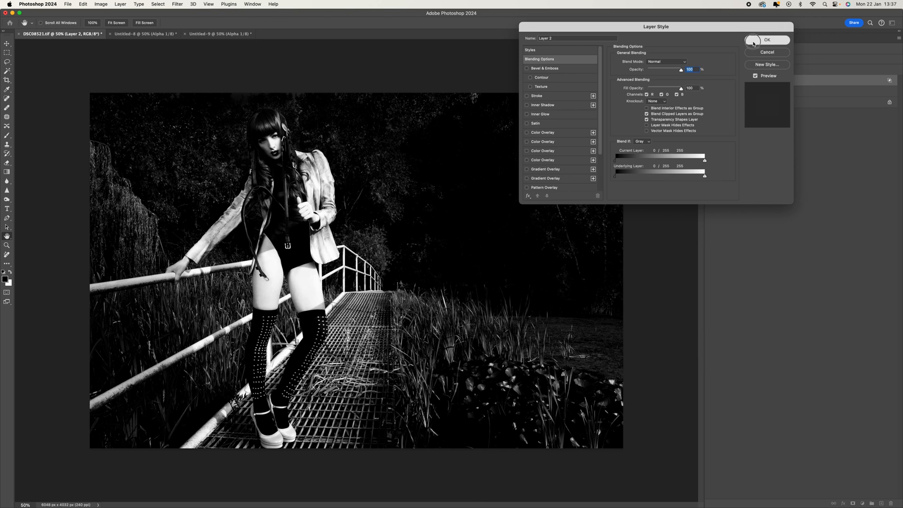
{"action": "left_click", "coordinate": [767, 40]}
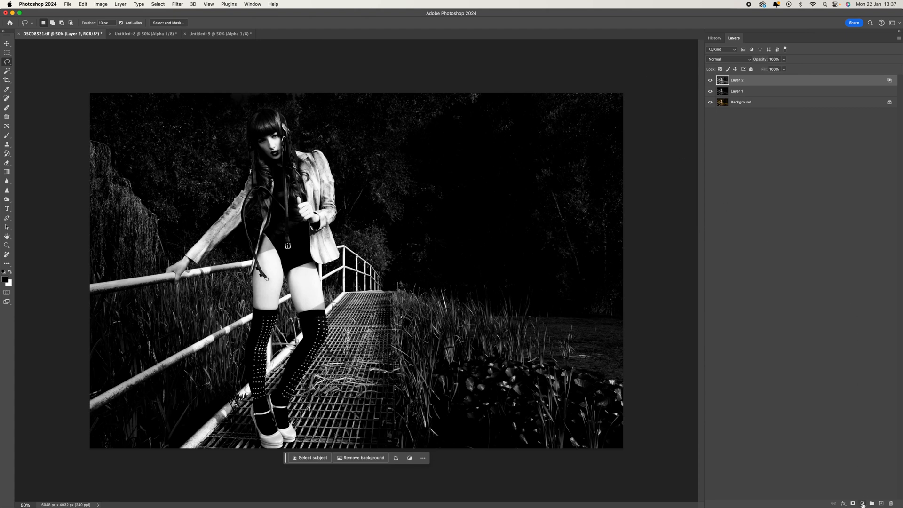
{"action": "mouse_move", "coordinate": [873, 400]}
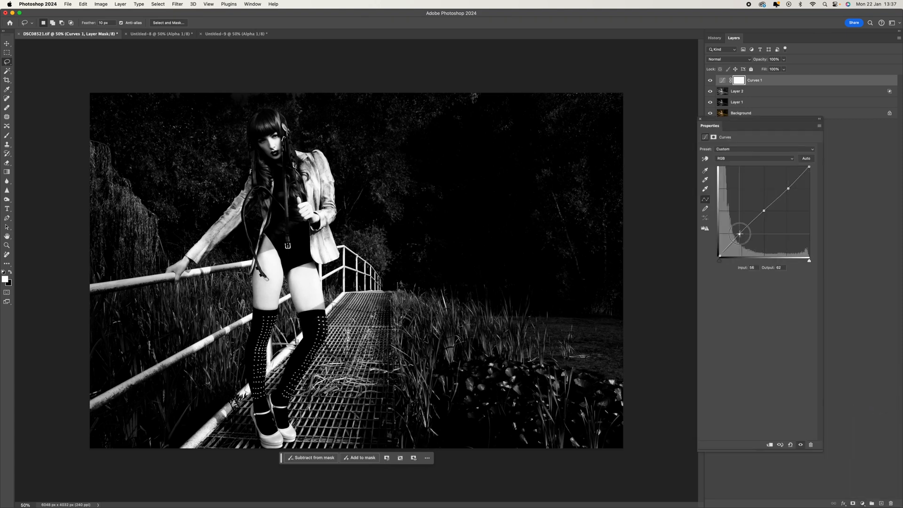
Step: Position the lower-midtone point on the Curves 1 RGB curve
{"action": "left_click_drag", "start_coordinate": [740, 235], "coordinate": [737, 231]}
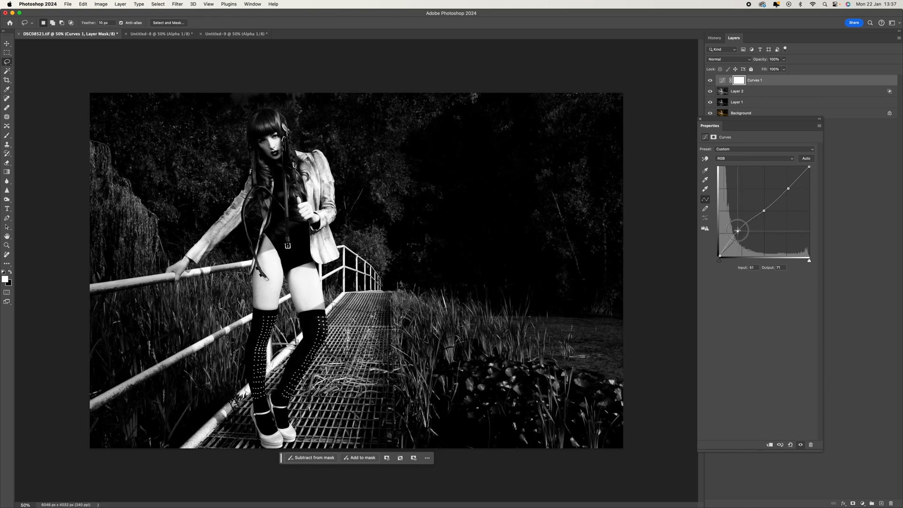
{"action": "left_click_drag", "start_coordinate": [738, 231], "coordinate": [740, 235]}
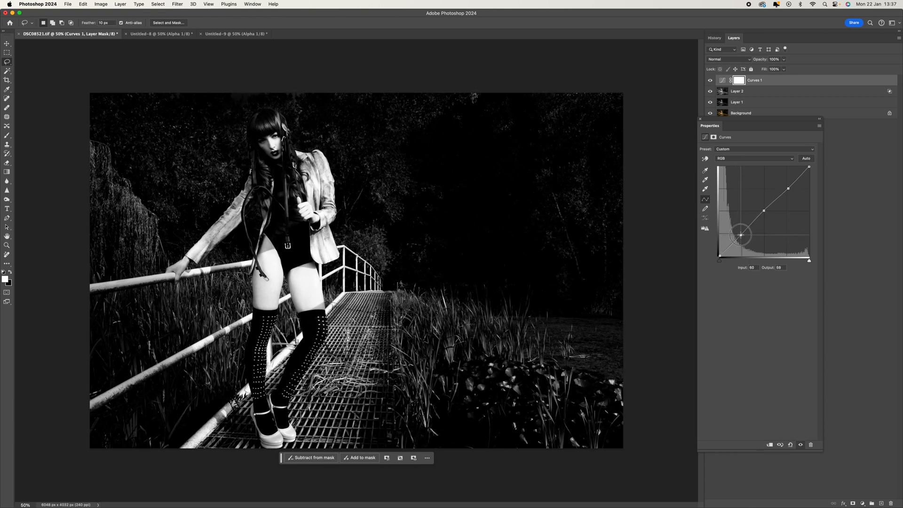
{"action": "left_click_drag", "start_coordinate": [742, 236], "coordinate": [742, 233]}
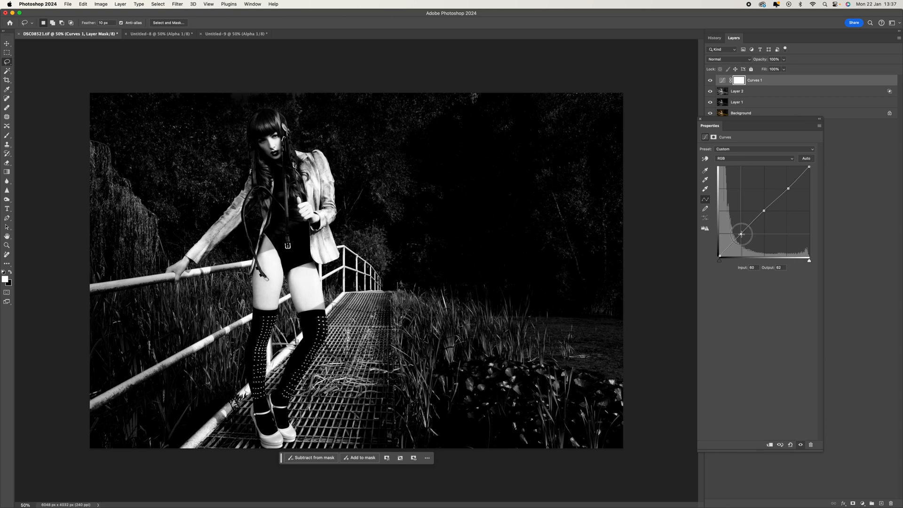
{"action": "left_click_drag", "start_coordinate": [742, 236], "coordinate": [738, 233]}
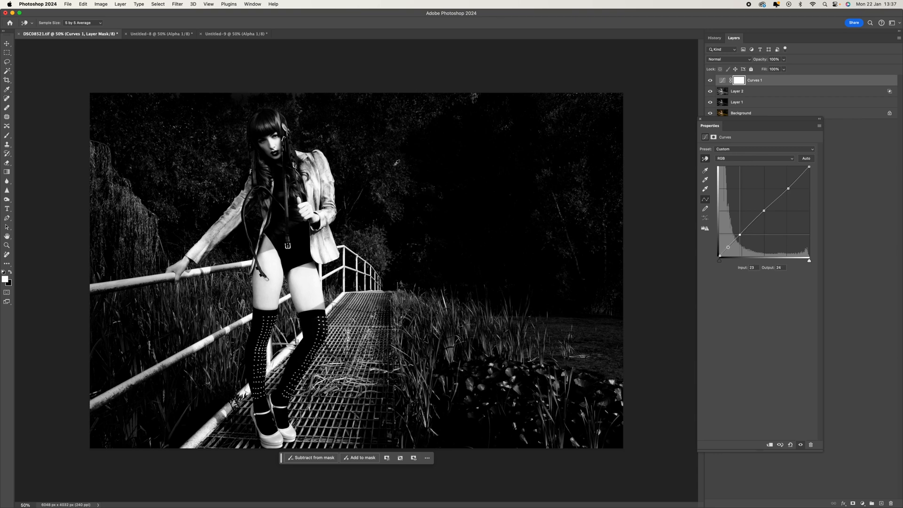
Step: Adjust the deep-shadow, midtone and highlight points on the RGB curve
{"action": "left_click_drag", "start_coordinate": [728, 247], "coordinate": [726, 249]}
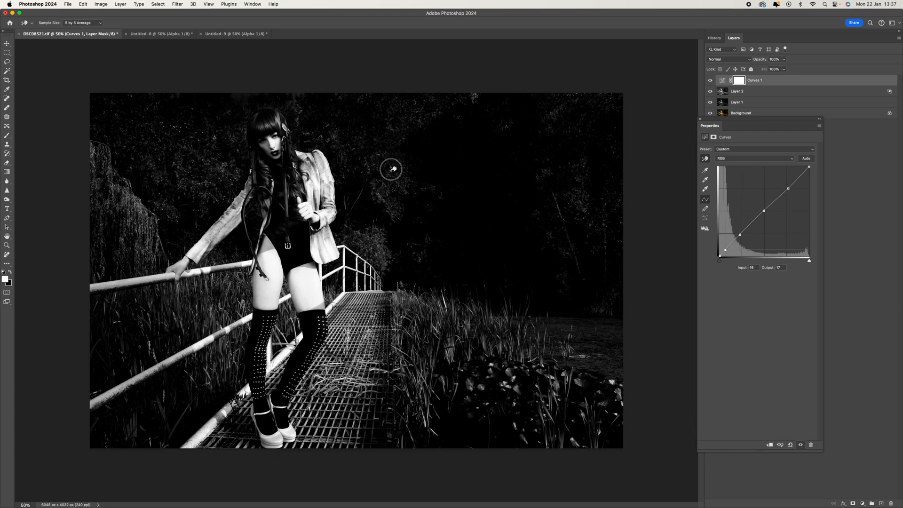
{"action": "left_click_drag", "start_coordinate": [728, 240], "coordinate": [732, 238]}
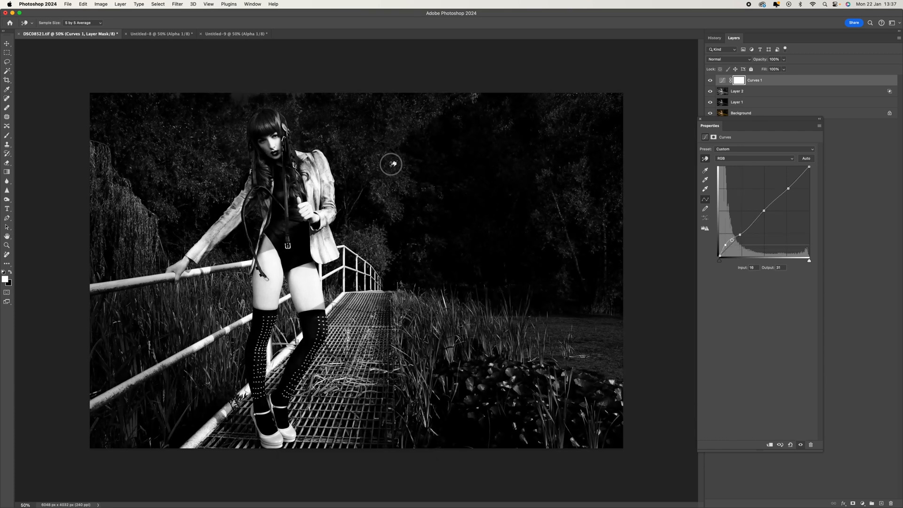
{"action": "left_click_drag", "start_coordinate": [731, 239], "coordinate": [726, 249]}
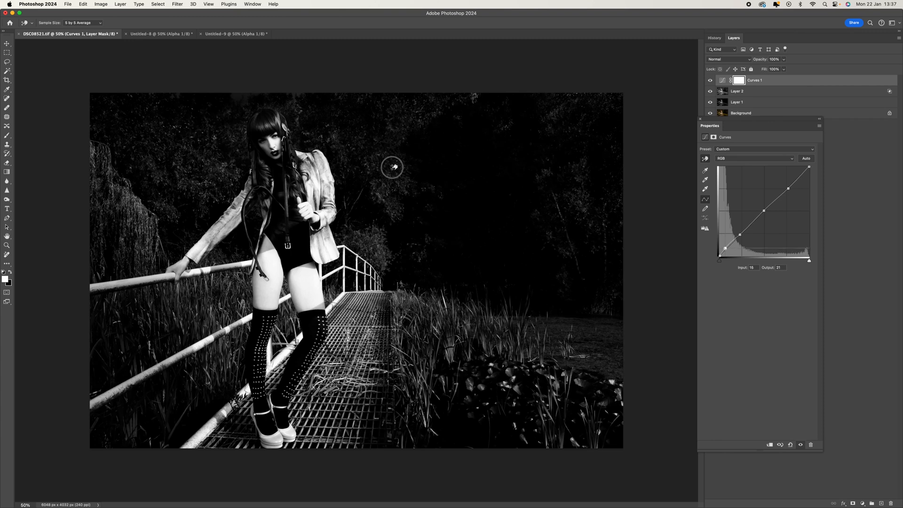
{"action": "left_click_drag", "start_coordinate": [788, 188], "coordinate": [790, 187]}
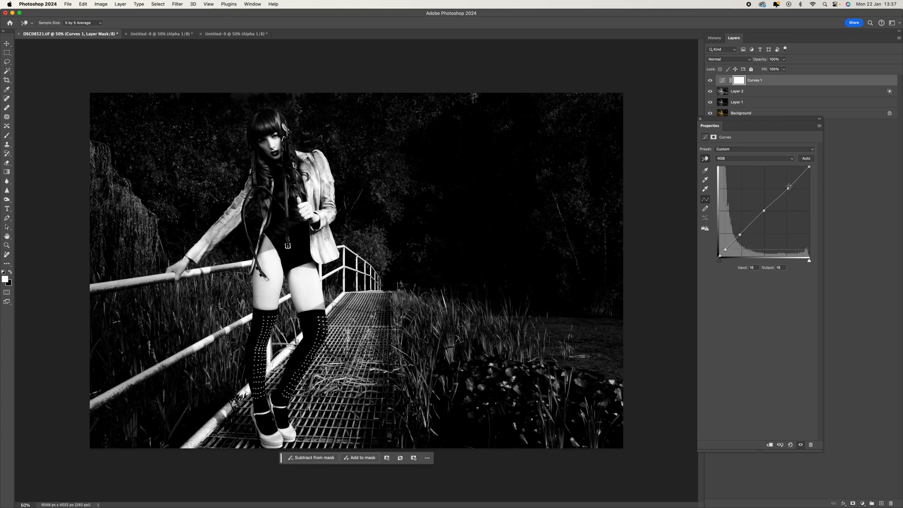
{"action": "left_click_drag", "start_coordinate": [790, 186], "coordinate": [770, 215]}
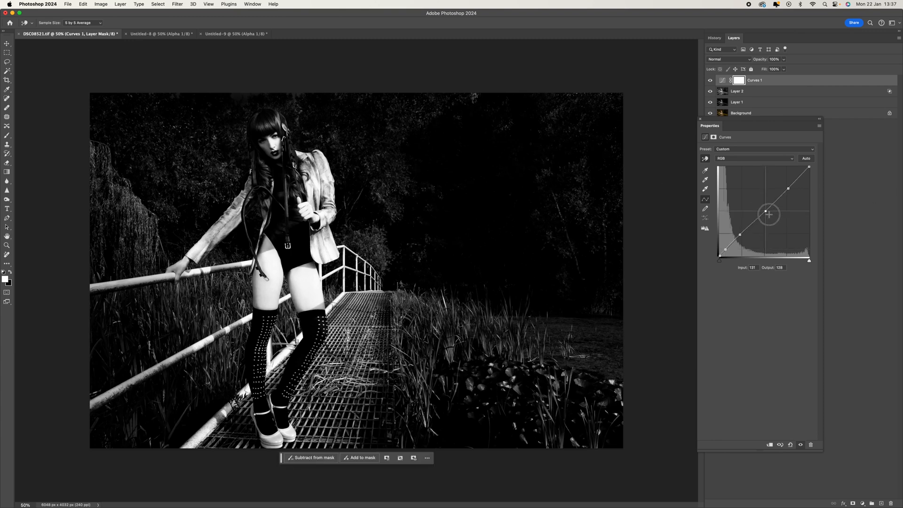
{"action": "left_click_drag", "start_coordinate": [770, 215], "coordinate": [767, 204]}
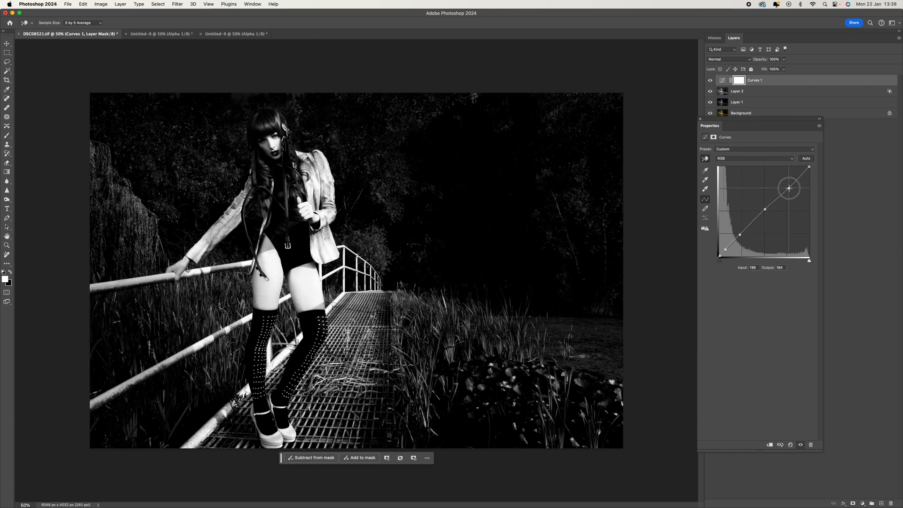
{"action": "left_click_drag", "start_coordinate": [790, 188], "coordinate": [790, 189]}
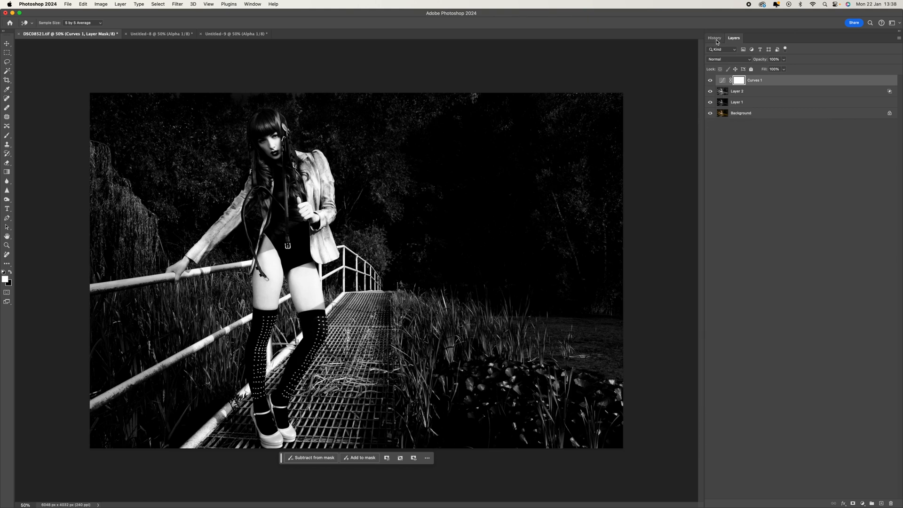
Step: Open History, display the finished black-and-white snapshot, and fit the image on screen
{"action": "left_click", "coordinate": [714, 38]}
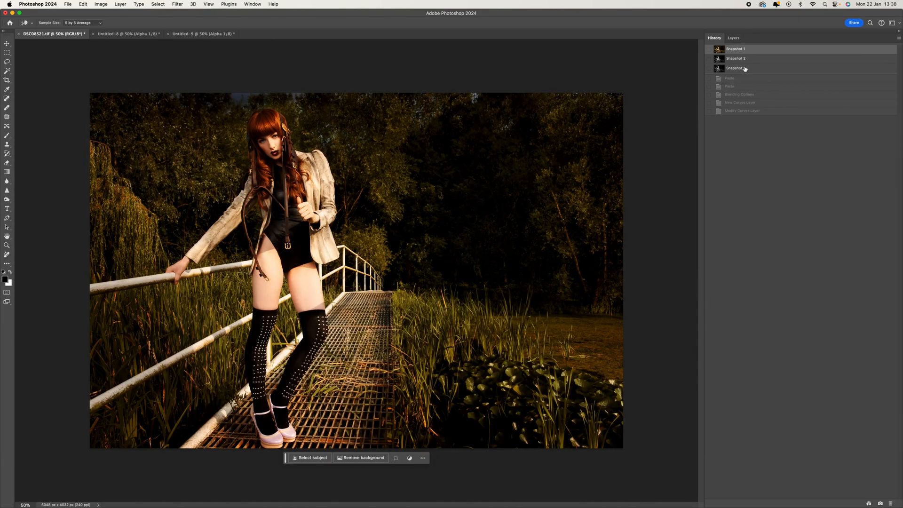
{"action": "left_click", "coordinate": [735, 67]}
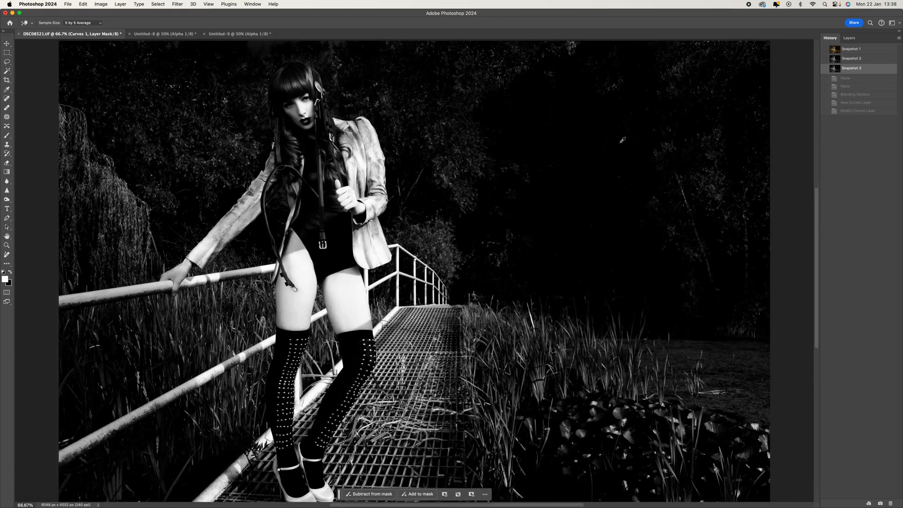
{"action": "key", "text": "cmd-minus"}
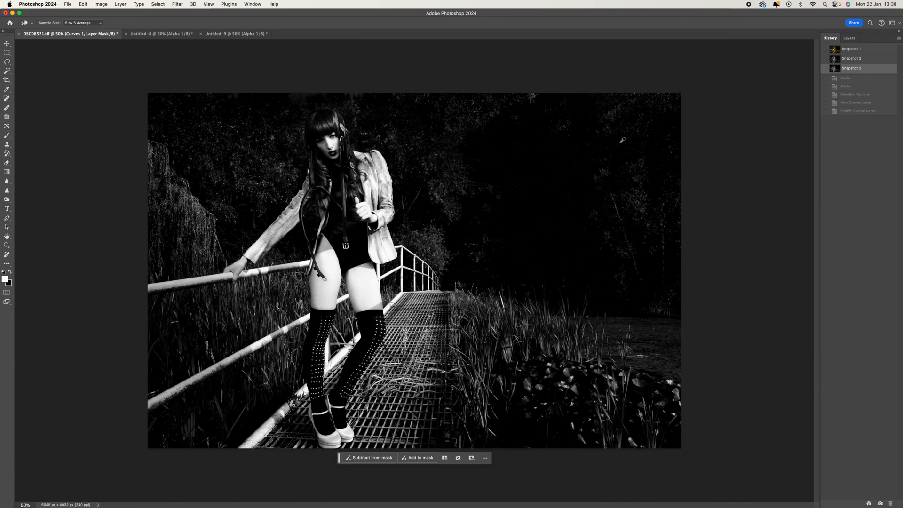